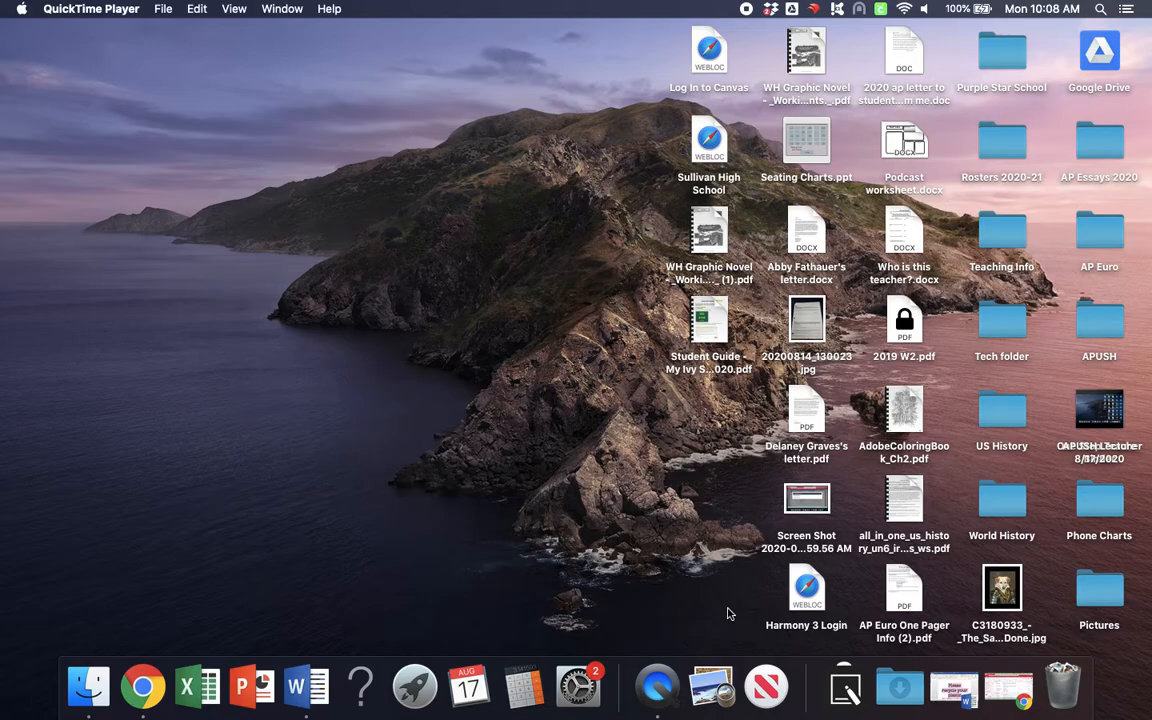
pyautogui.moveTo(828, 39)
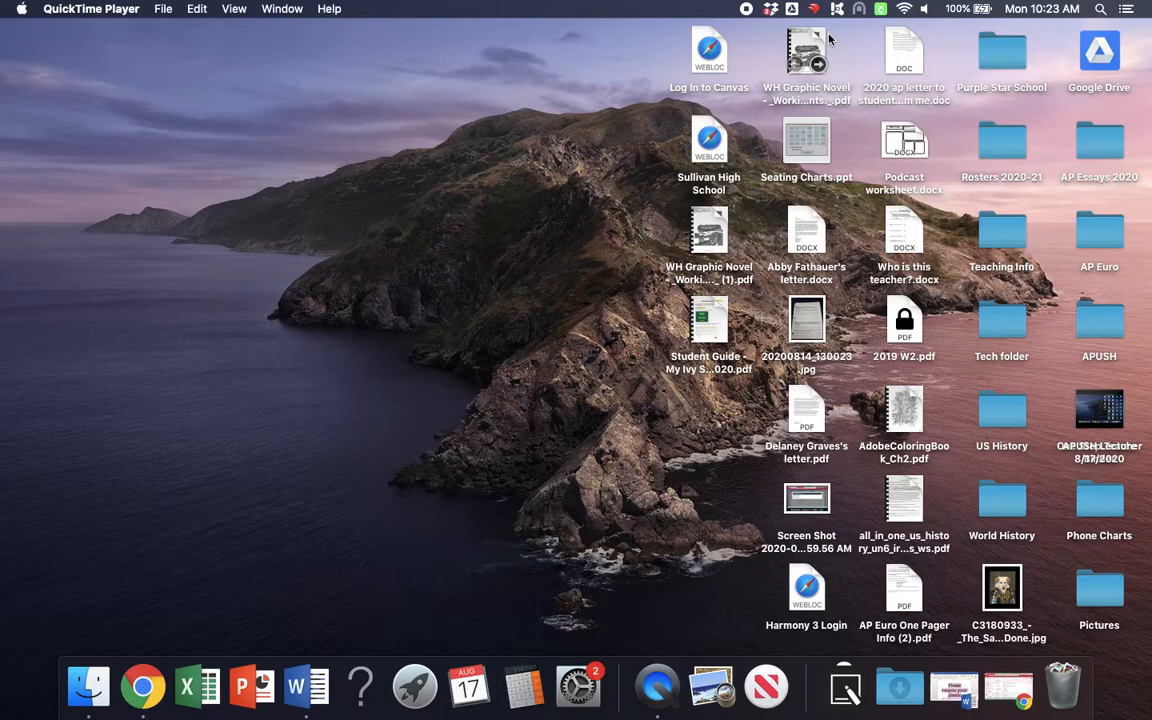
pyautogui.moveTo(520, 227)
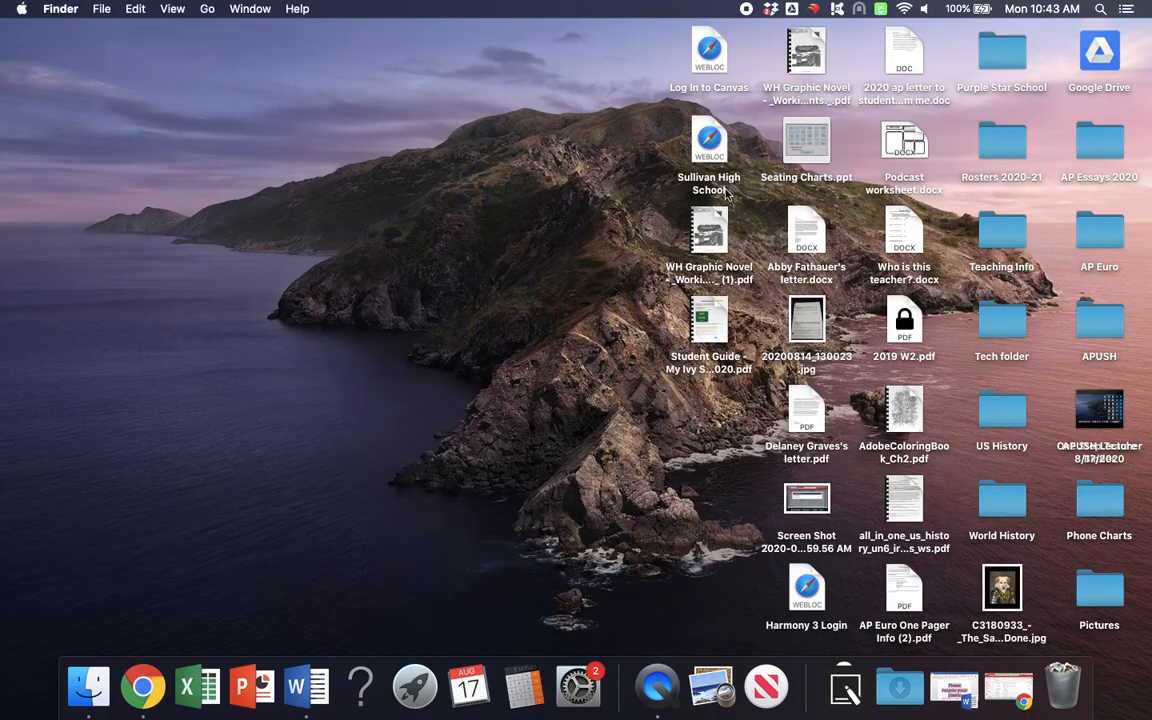
pyautogui.moveTo(735, 16)
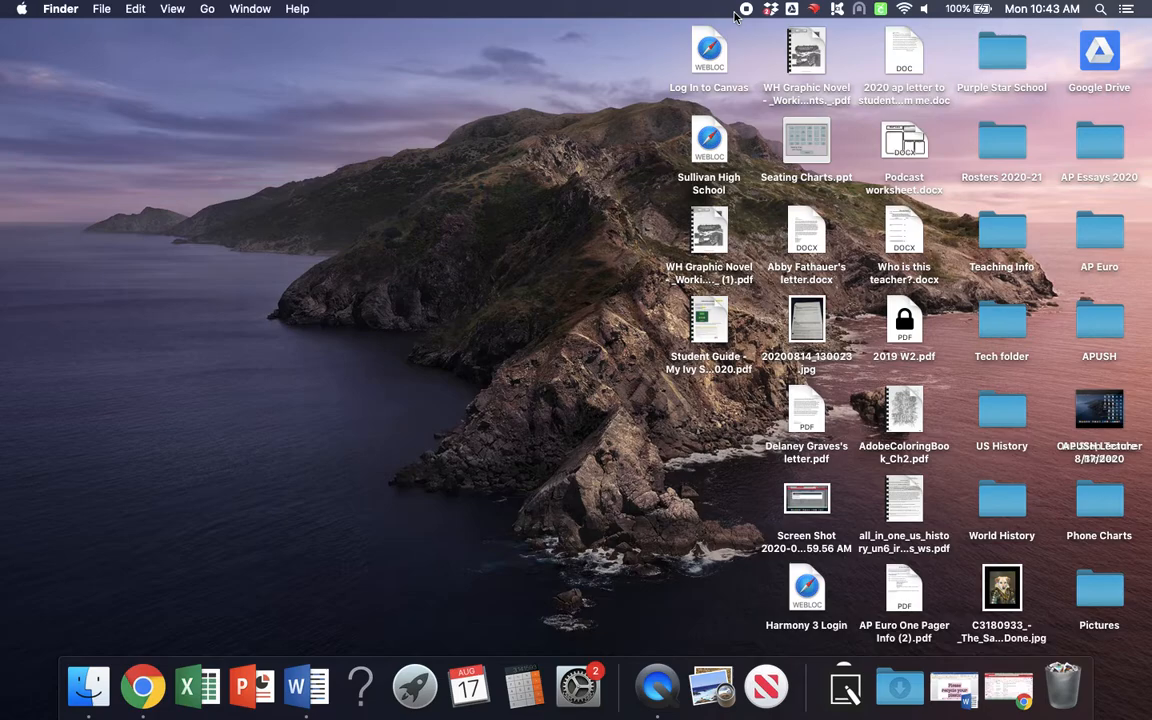
pyautogui.moveTo(749, 18)
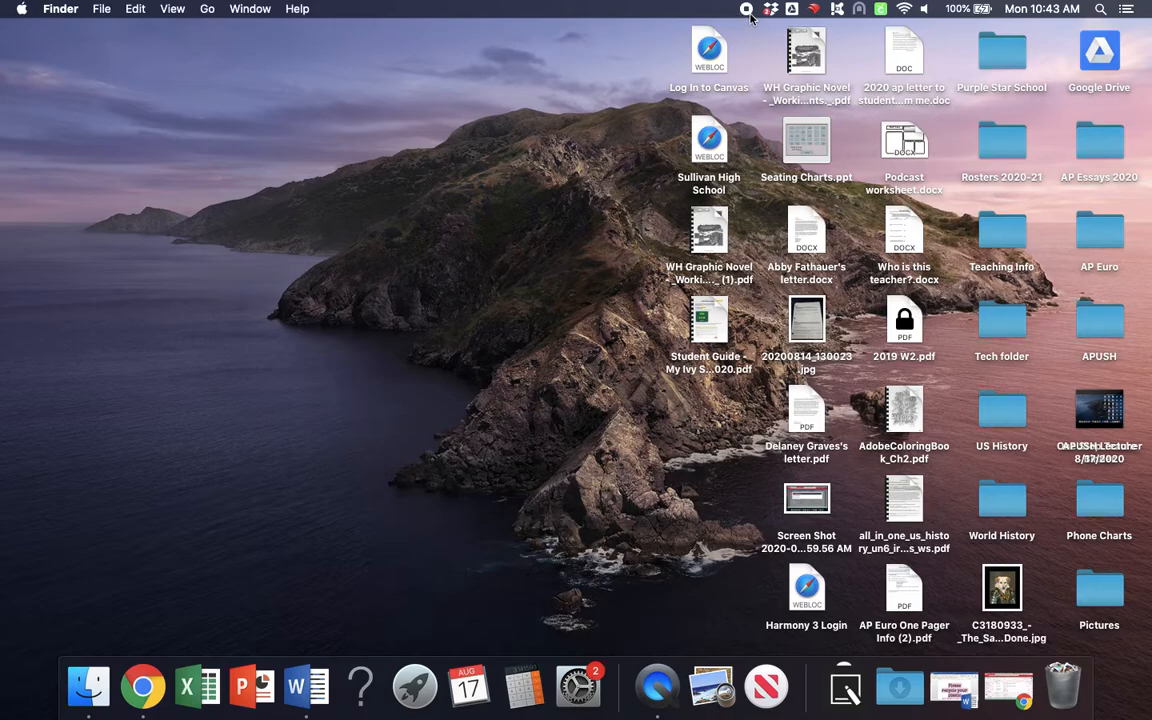